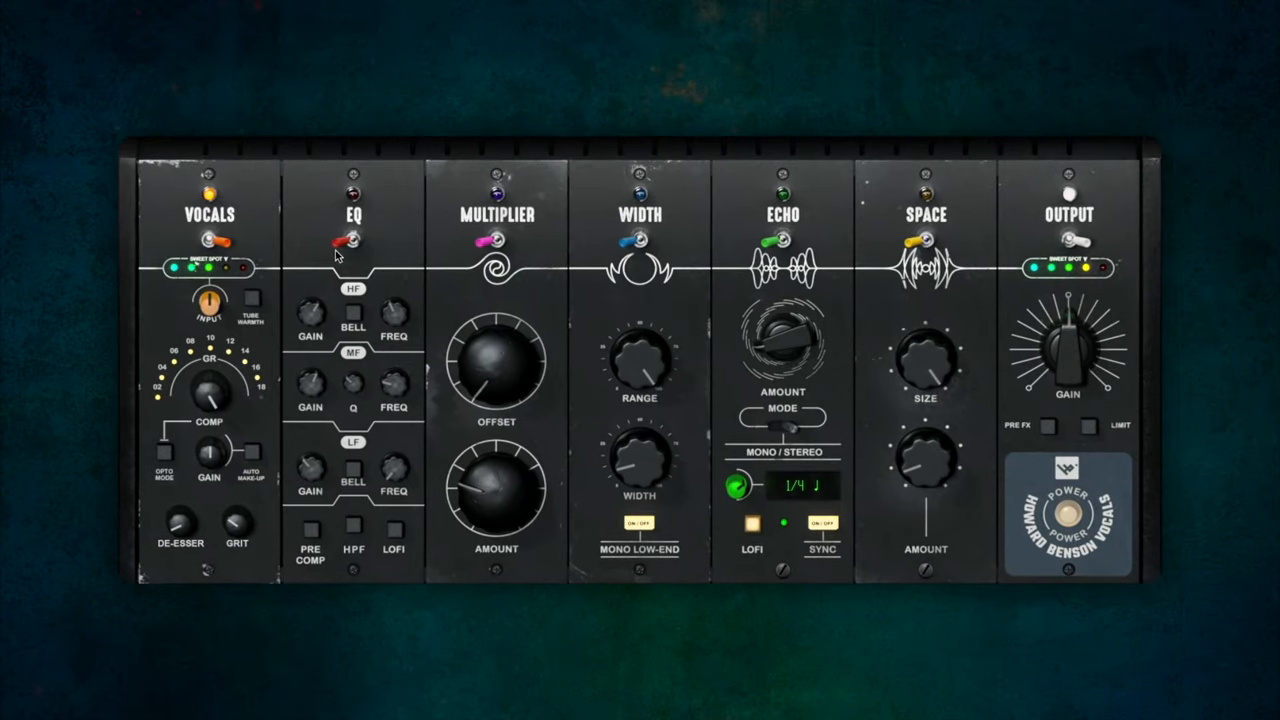
- Set the EQ high band to about 7855 Hz with roughly 3.7 dB of gain boost
{"action": "left_click", "coordinate": [350, 240]}
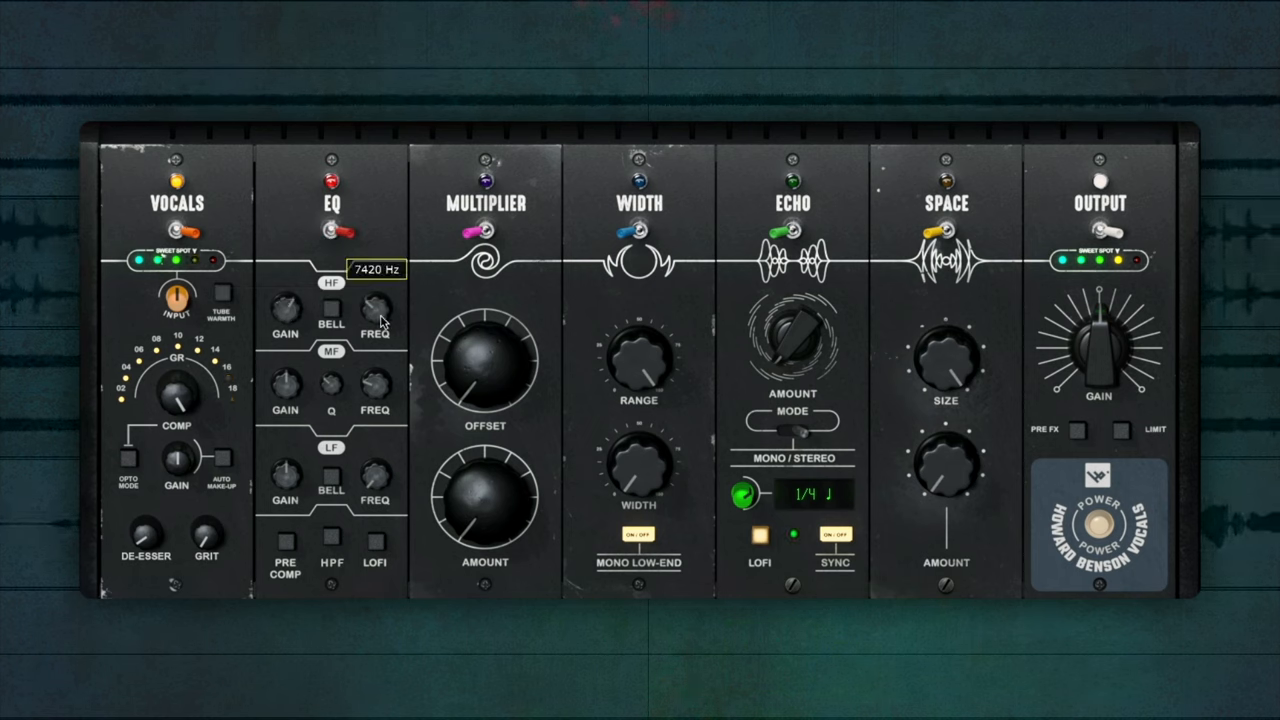
{"action": "left_click_drag", "start_coordinate": [378, 315], "coordinate": [388, 305]}
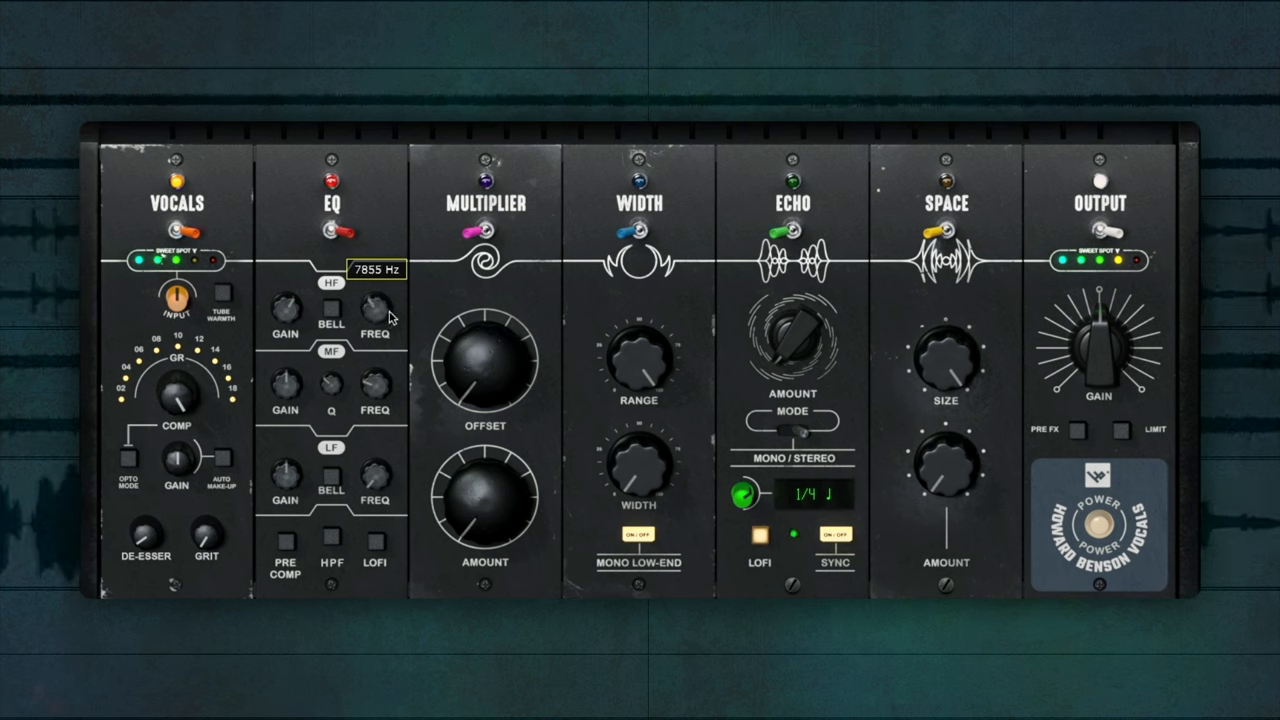
{"action": "mouse_move", "coordinate": [285, 310]}
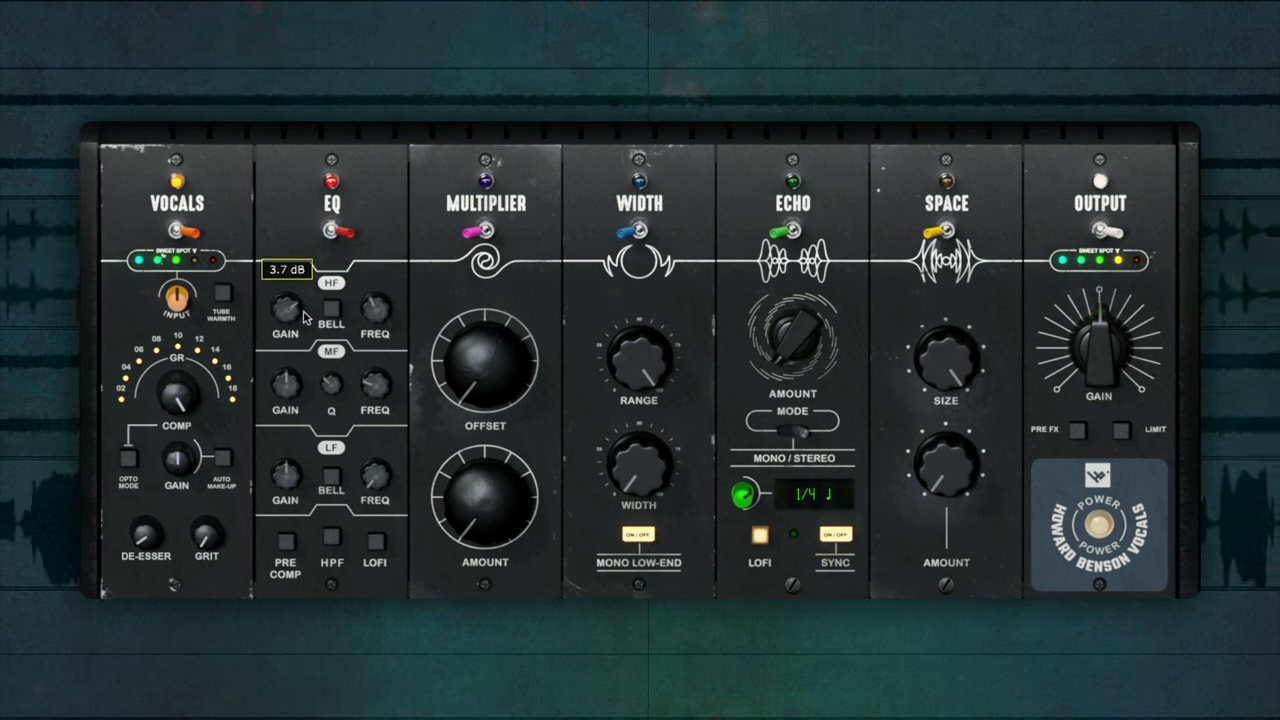
{"action": "left_click_drag", "start_coordinate": [285, 310], "coordinate": [290, 290]}
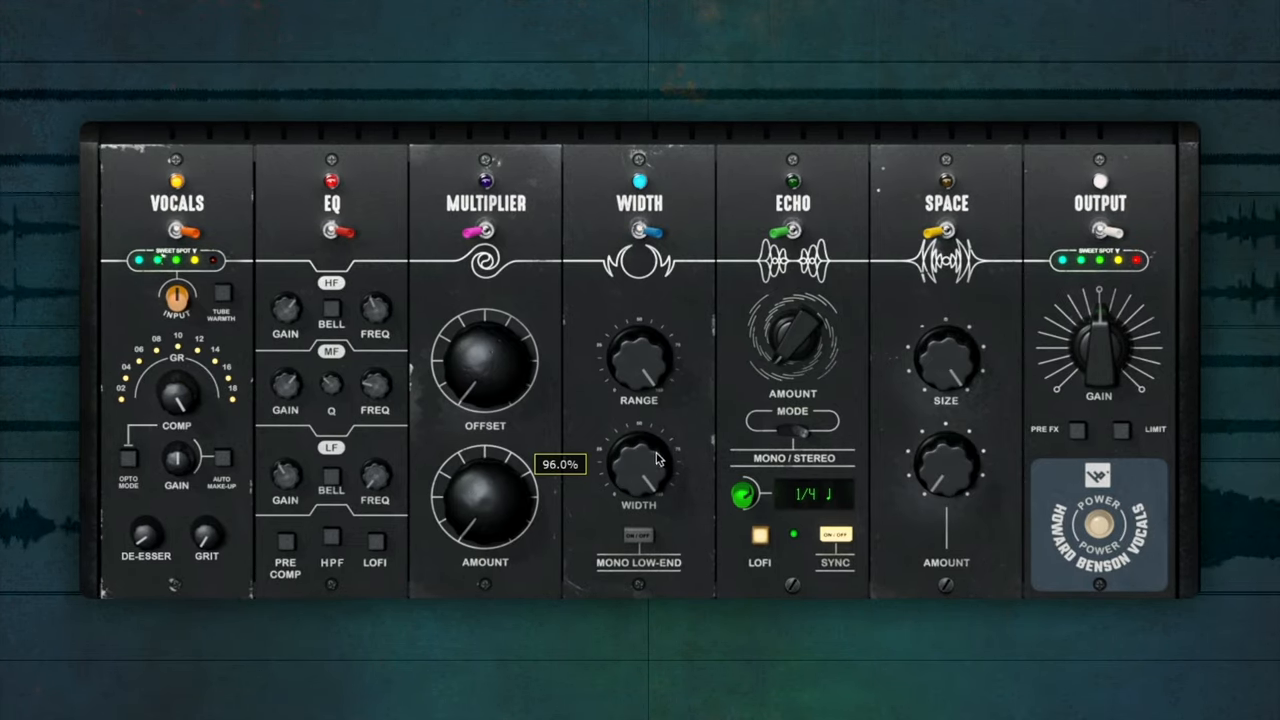
- Widen the stereo image with the WIDTH knob to about 96%
{"action": "left_click_drag", "start_coordinate": [638, 465], "coordinate": [605, 505]}
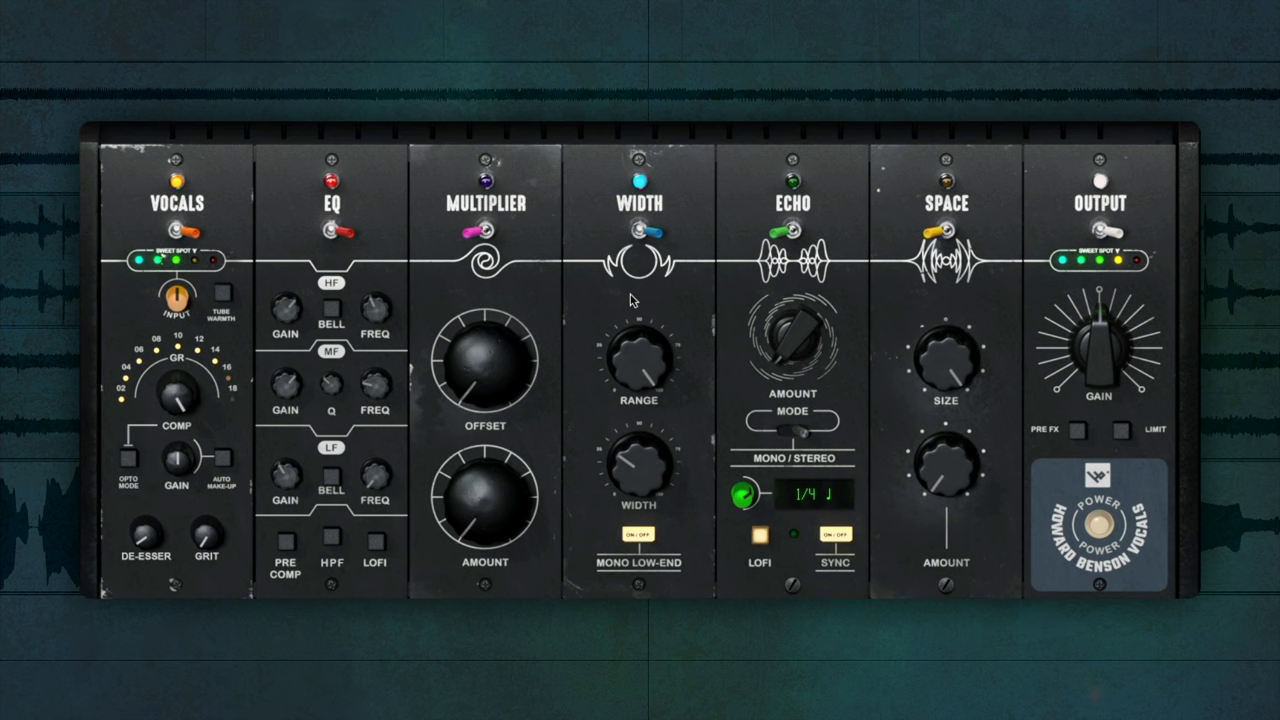
{"action": "mouse_move", "coordinate": [638, 232]}
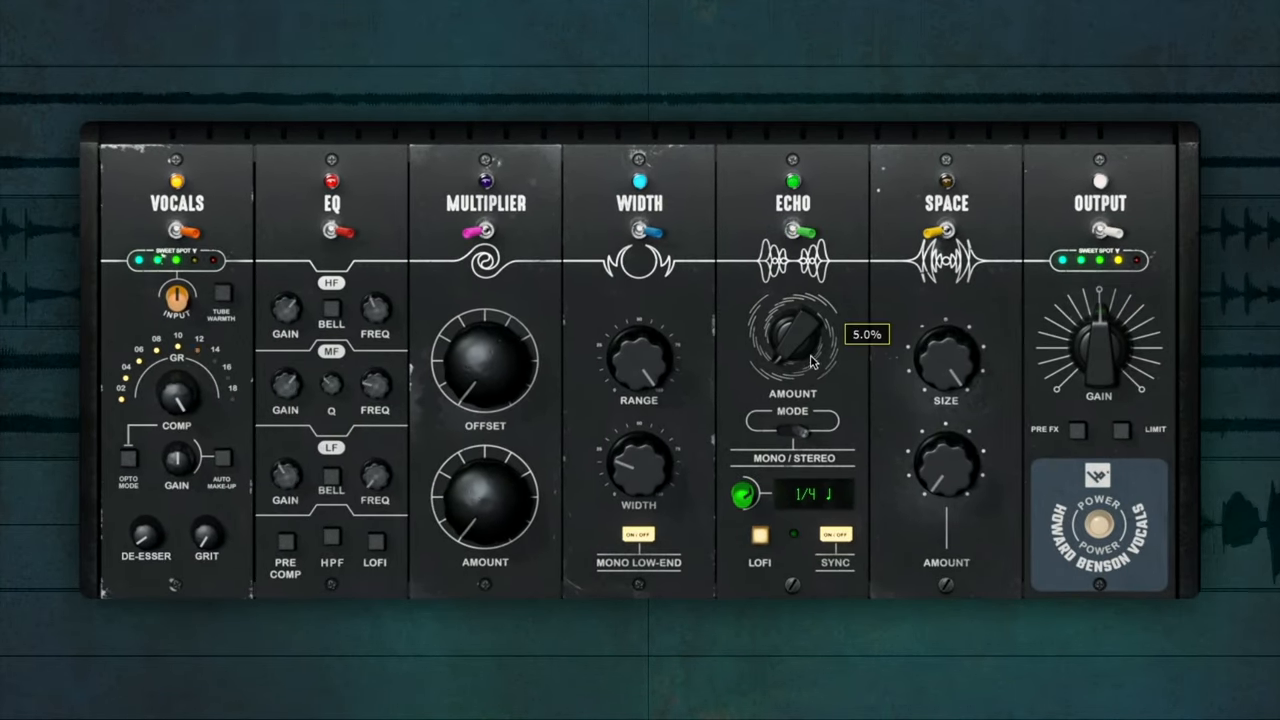
- Bring the Echo AMOUNT up toward half, then settle it around 33%
{"action": "left_click_drag", "start_coordinate": [793, 340], "coordinate": [810, 320]}
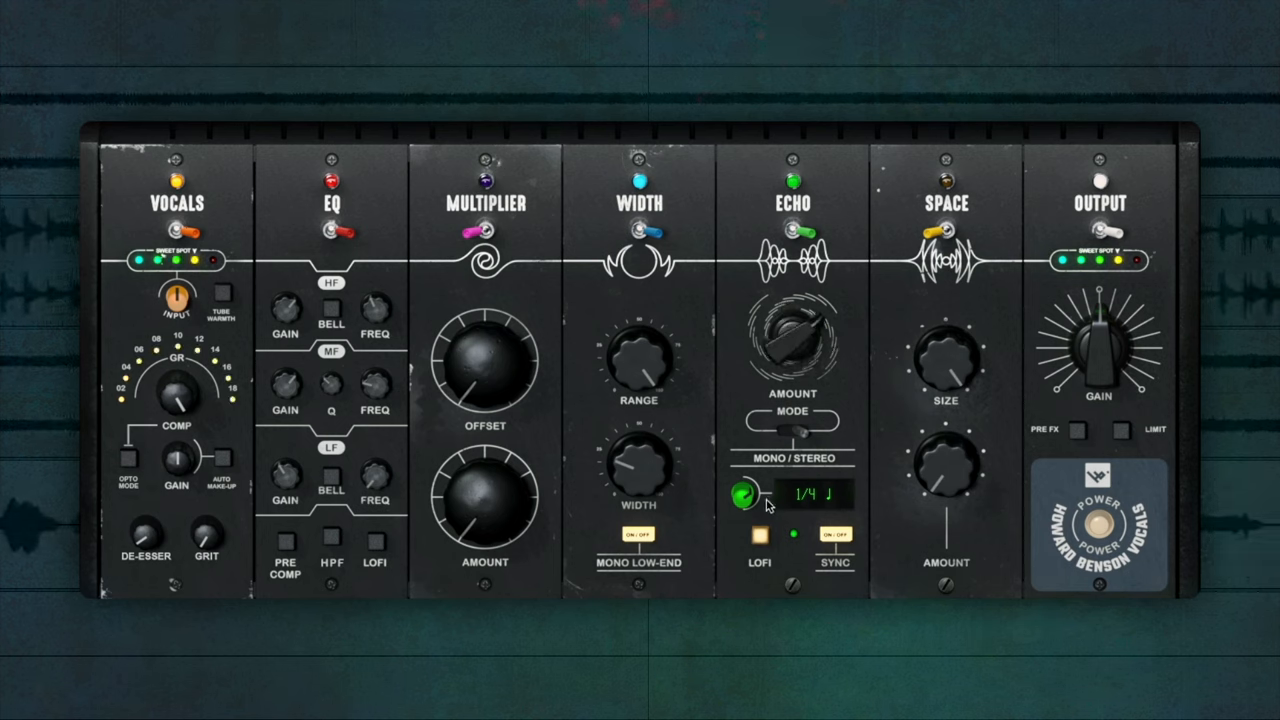
{"action": "left_click", "coordinate": [760, 537]}
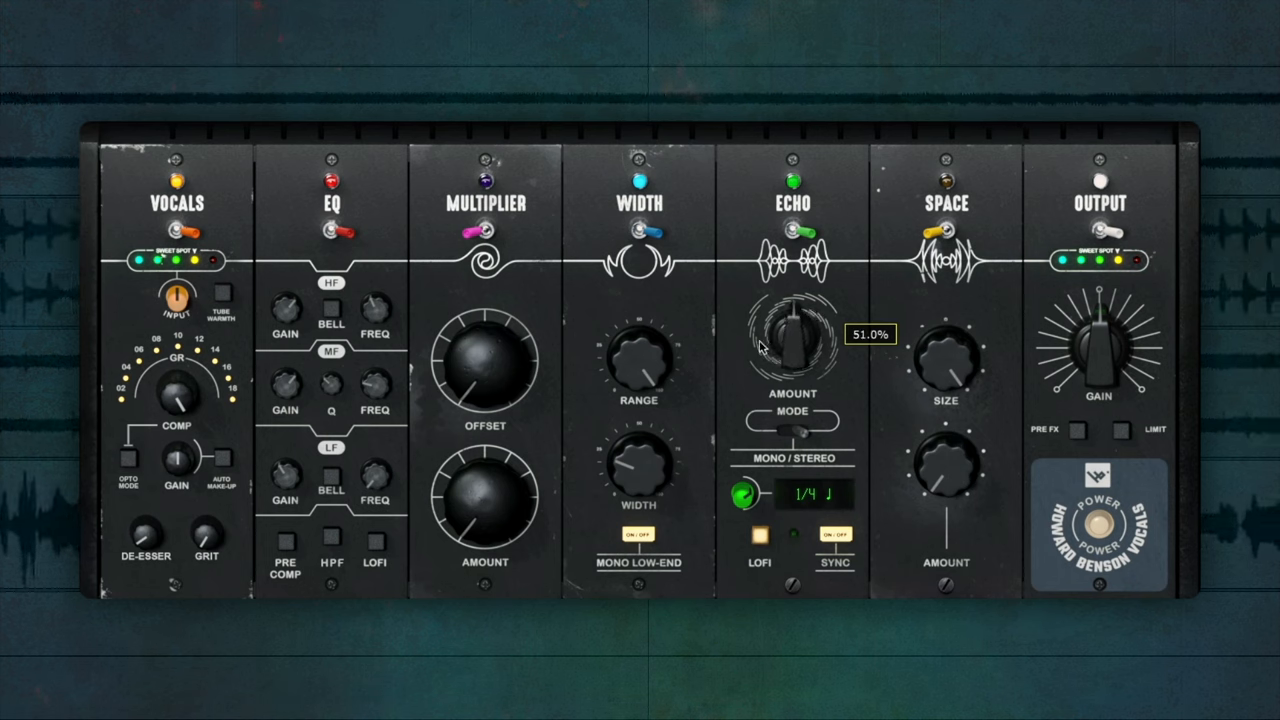
{"action": "left_click_drag", "start_coordinate": [792, 340], "coordinate": [770, 370]}
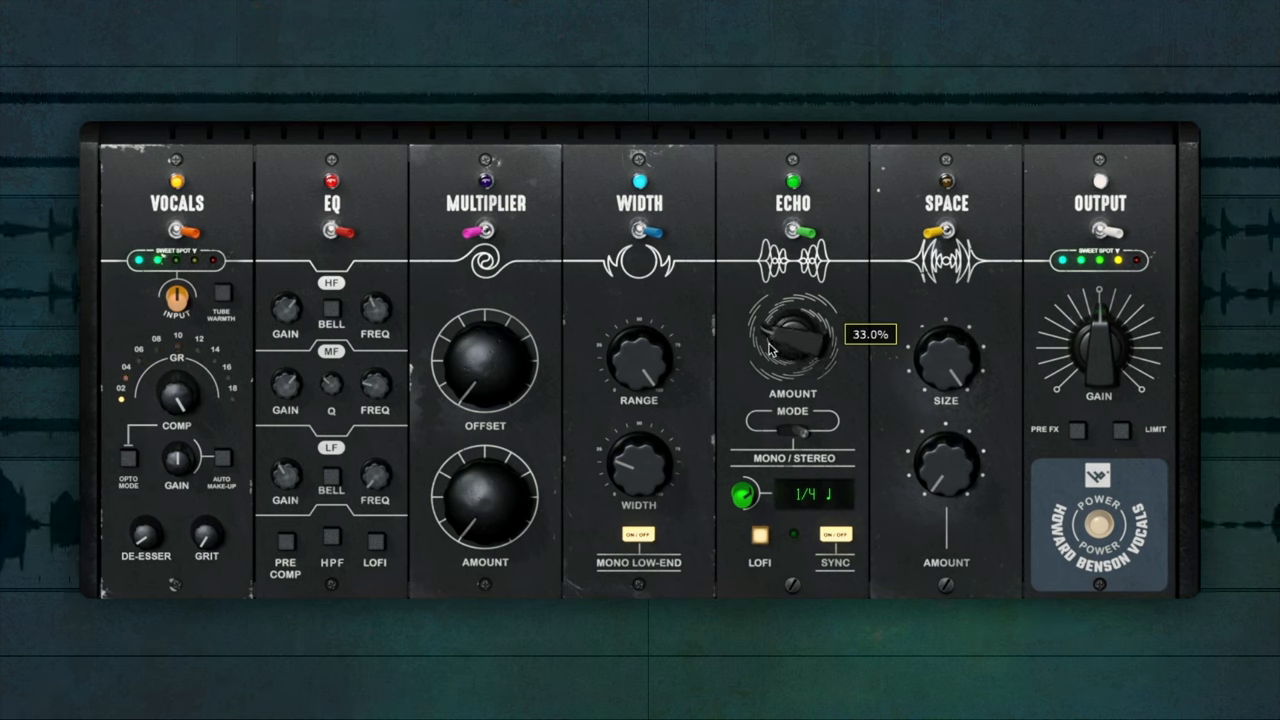
{"action": "left_click_drag", "start_coordinate": [790, 340], "coordinate": [785, 360]}
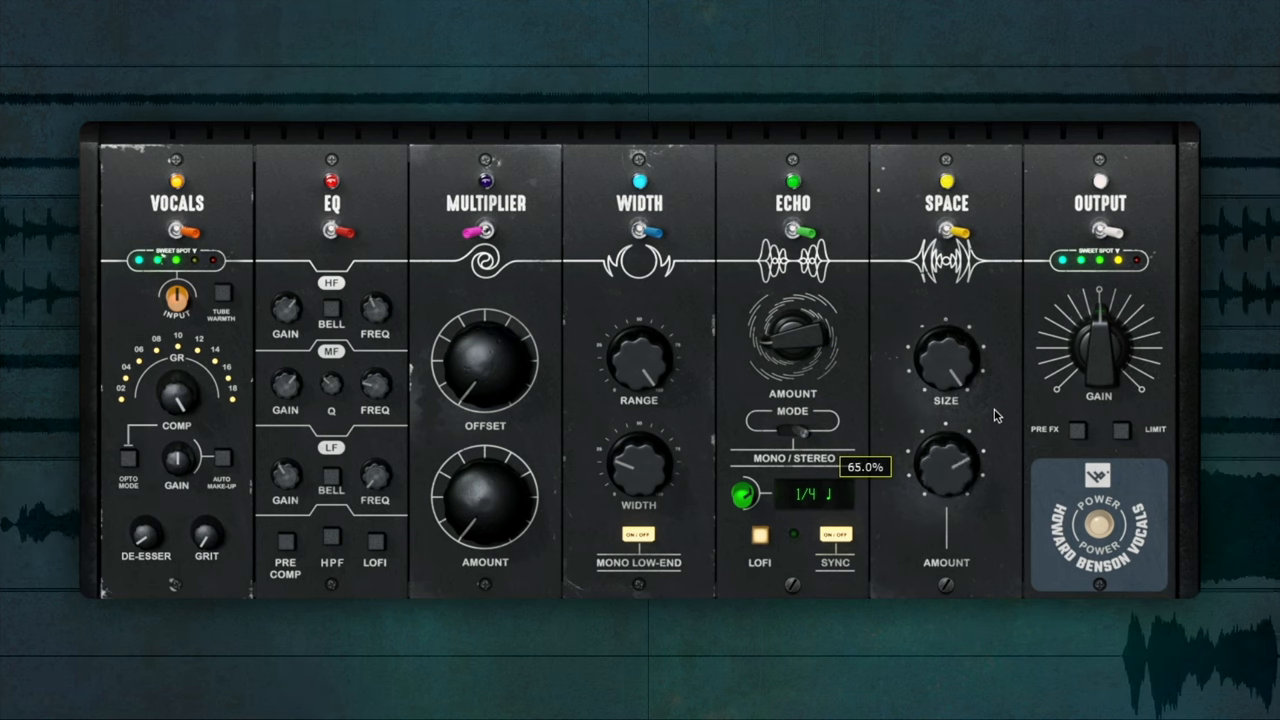
- Set the Space reverb SIZE to about 65% and AMOUNT to about 30%
{"action": "left_click_drag", "start_coordinate": [945, 470], "coordinate": [960, 435]}
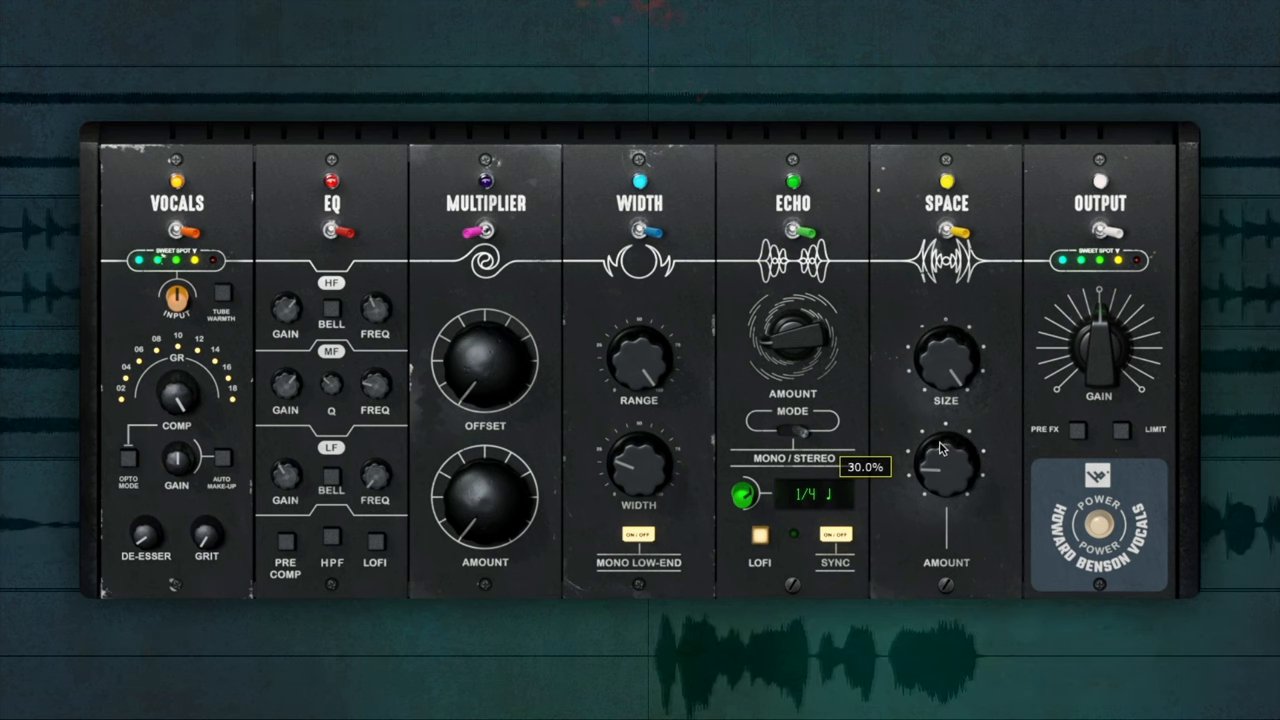
{"action": "left_click_drag", "start_coordinate": [945, 450], "coordinate": [945, 470]}
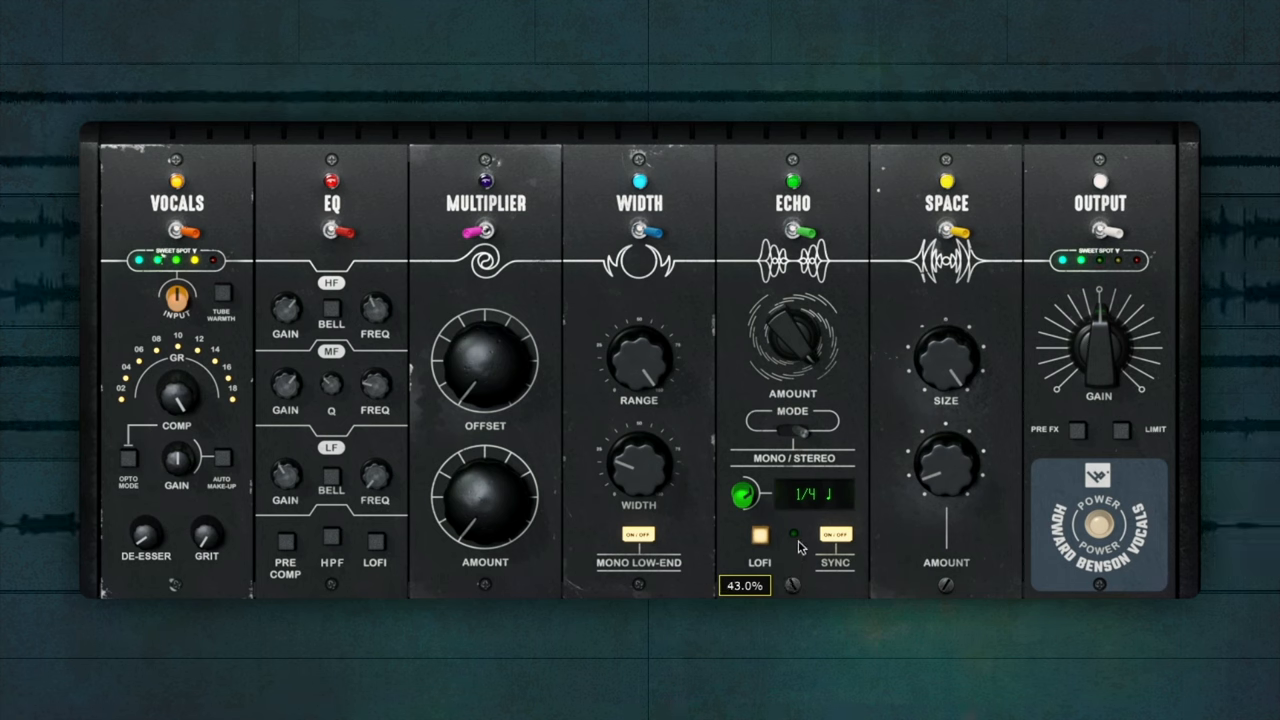
{"action": "left_click_drag", "start_coordinate": [790, 345], "coordinate": [790, 320]}
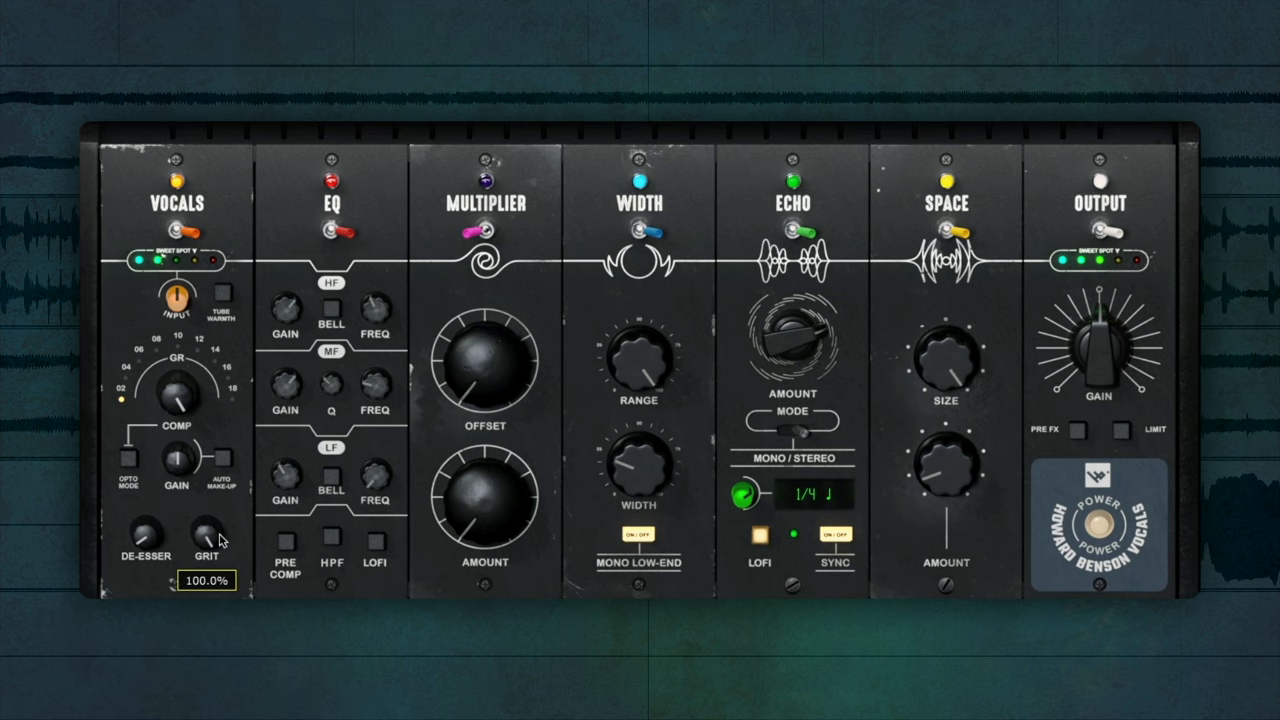
- Bring the GRIT saturation down from 100% to about 51%
{"action": "left_click_drag", "start_coordinate": [207, 530], "coordinate": [207, 560]}
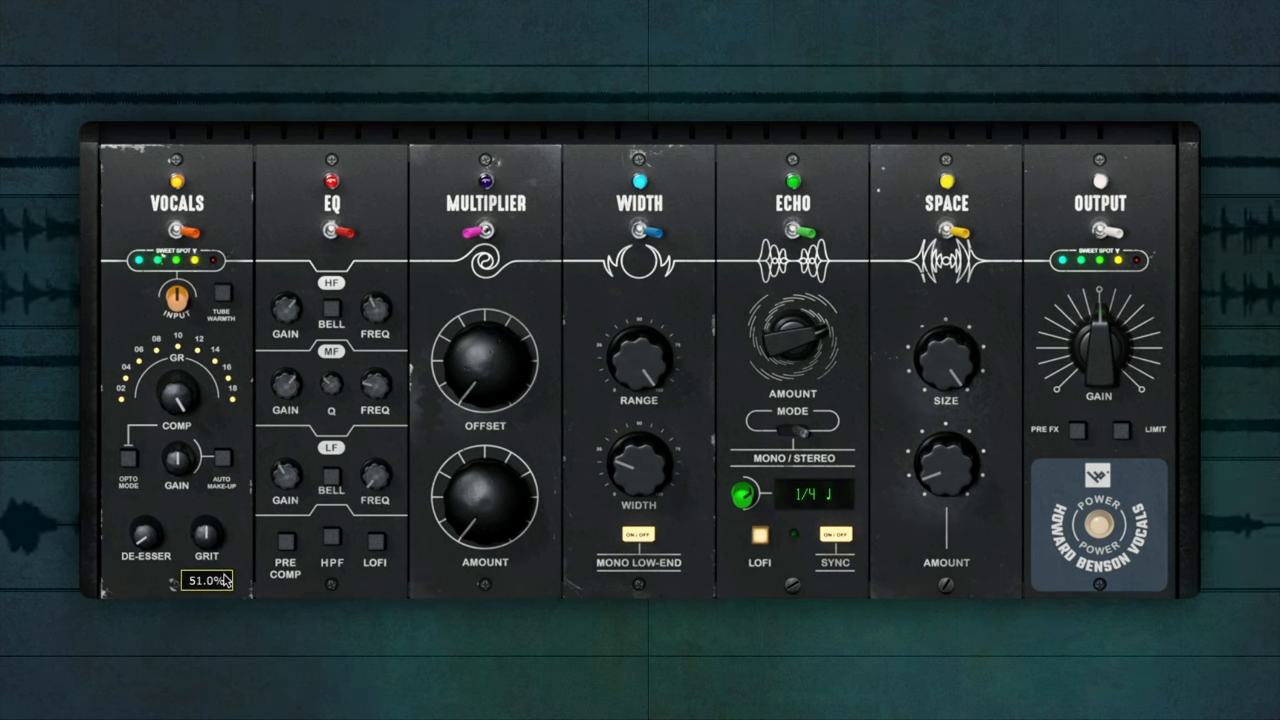